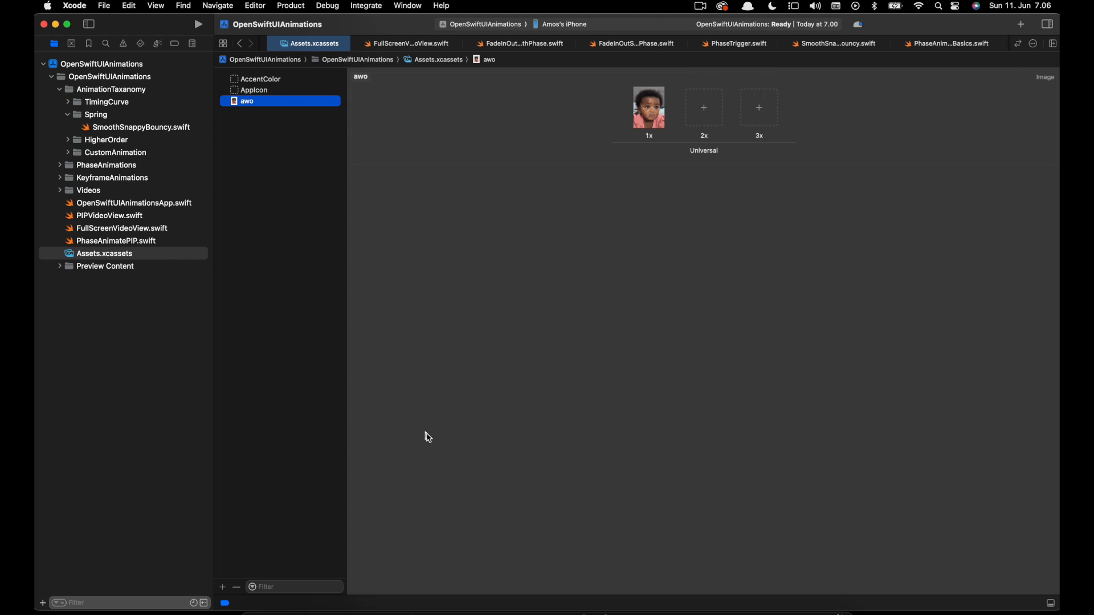
pyautogui.moveTo(631, 129)
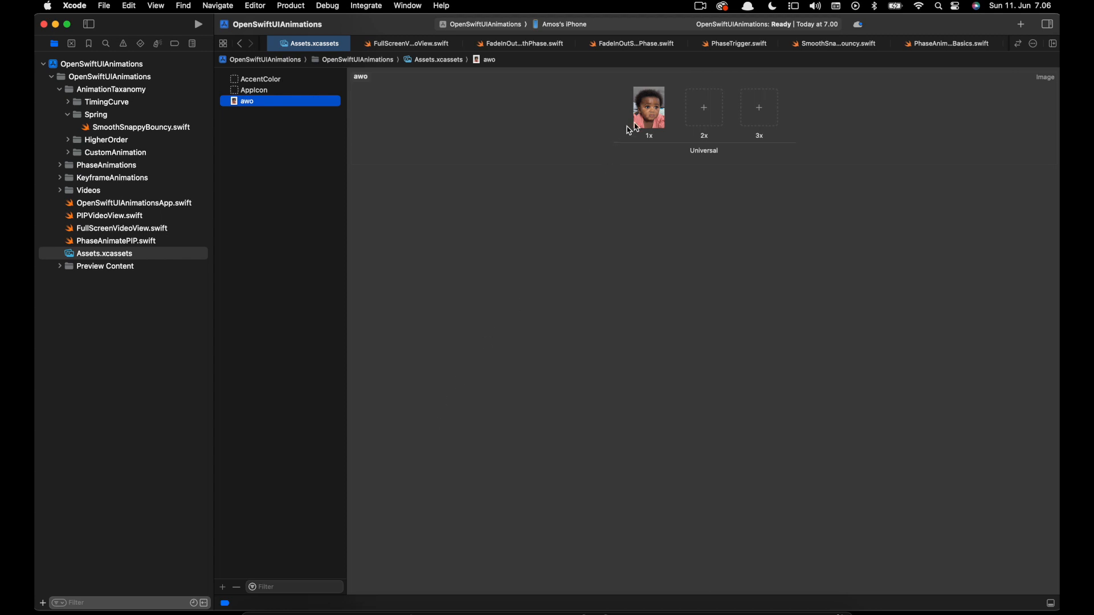
# Step: Add Image("awo") to the body with .resizable(), .scaledToFit() and .scaleEffect(isZoomed ? 1.7 : 1)
pyautogui.click(649, 108)
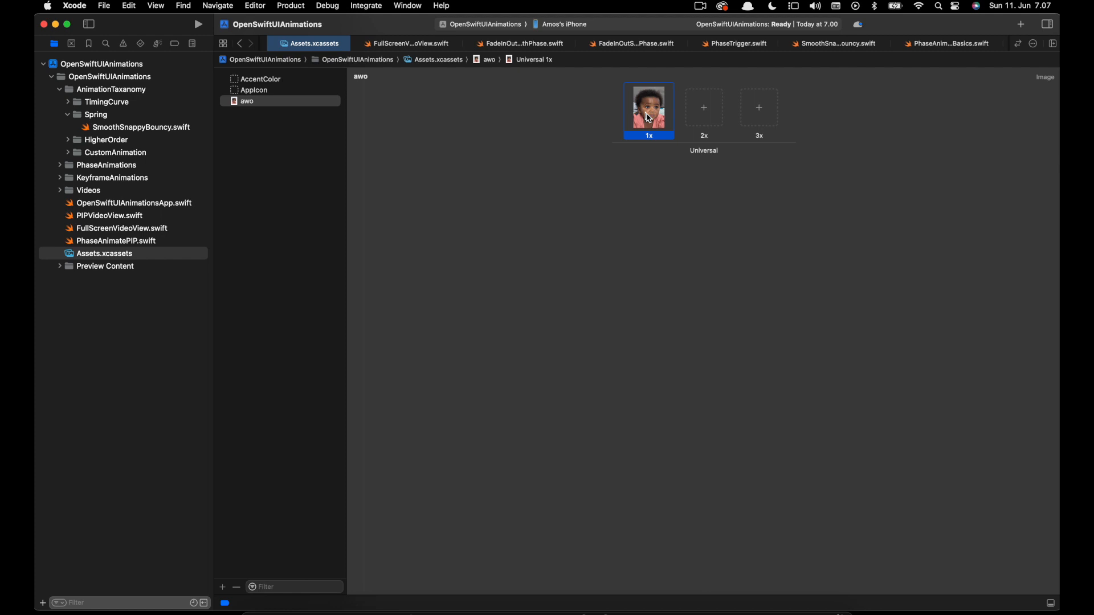
pyautogui.moveTo(154, 130)
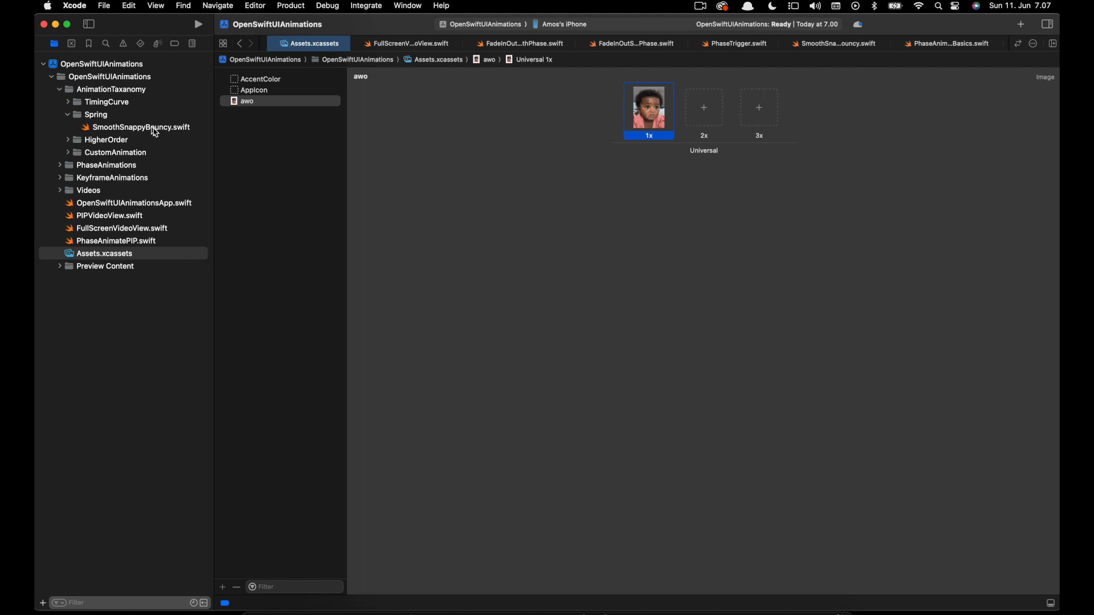
pyautogui.click(142, 126)
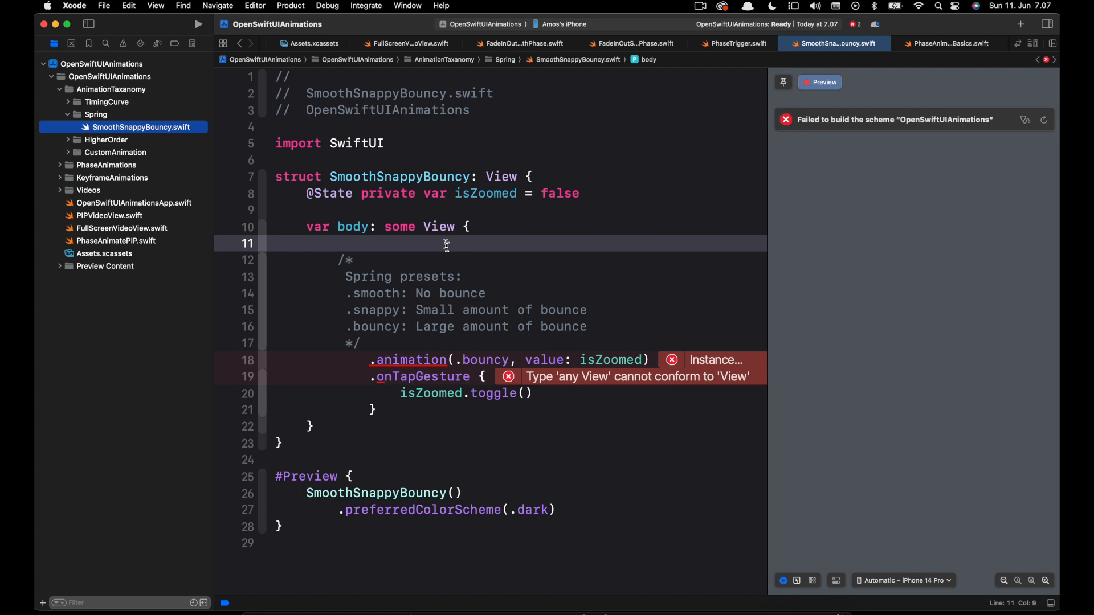
pyautogui.write('Image("")')
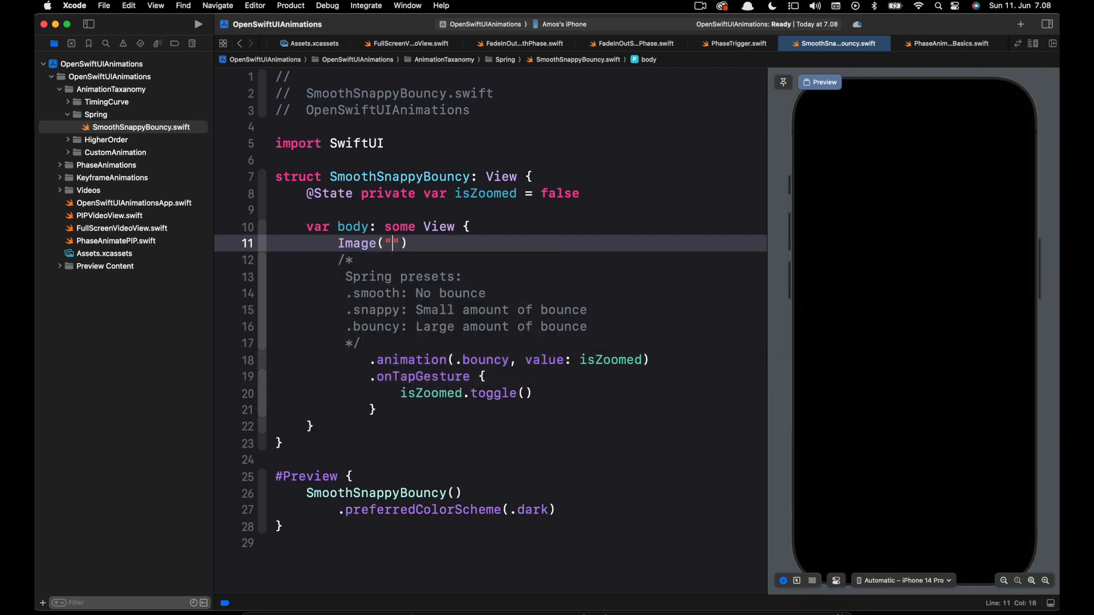
pyautogui.write('awo')
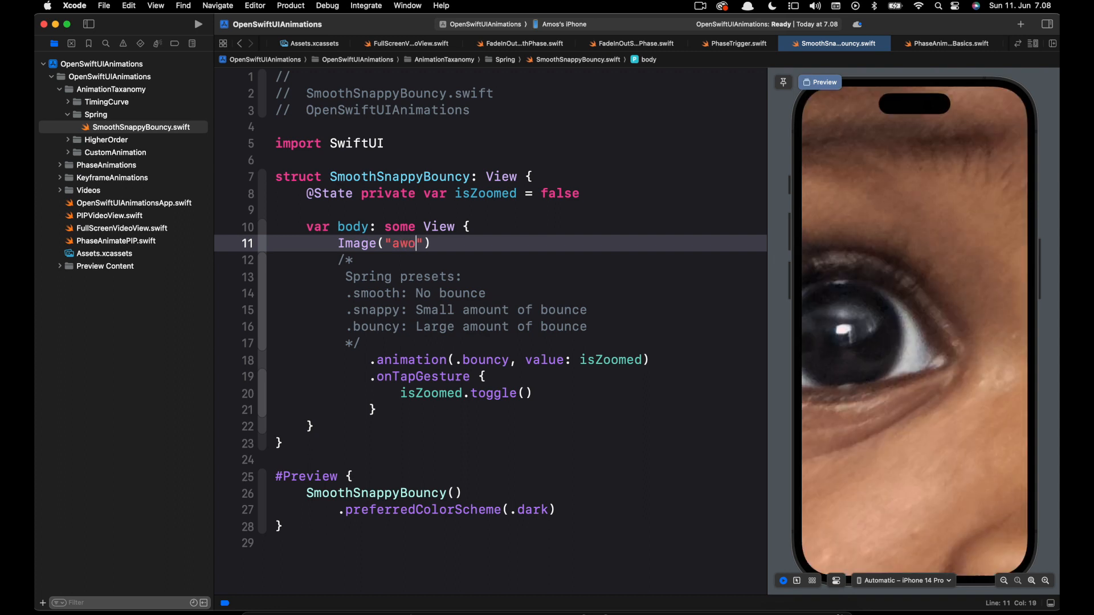
pyautogui.press('return')
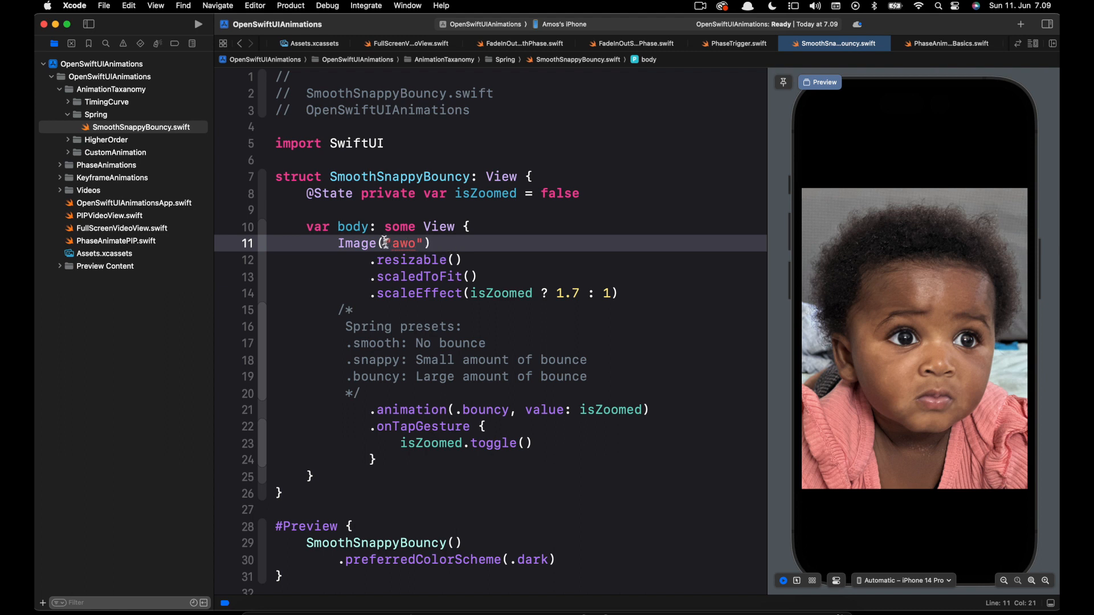
# Step: Replace the "awo" string with the generated .awo asset symbol via code completion
pyautogui.doubleClick(402, 243)
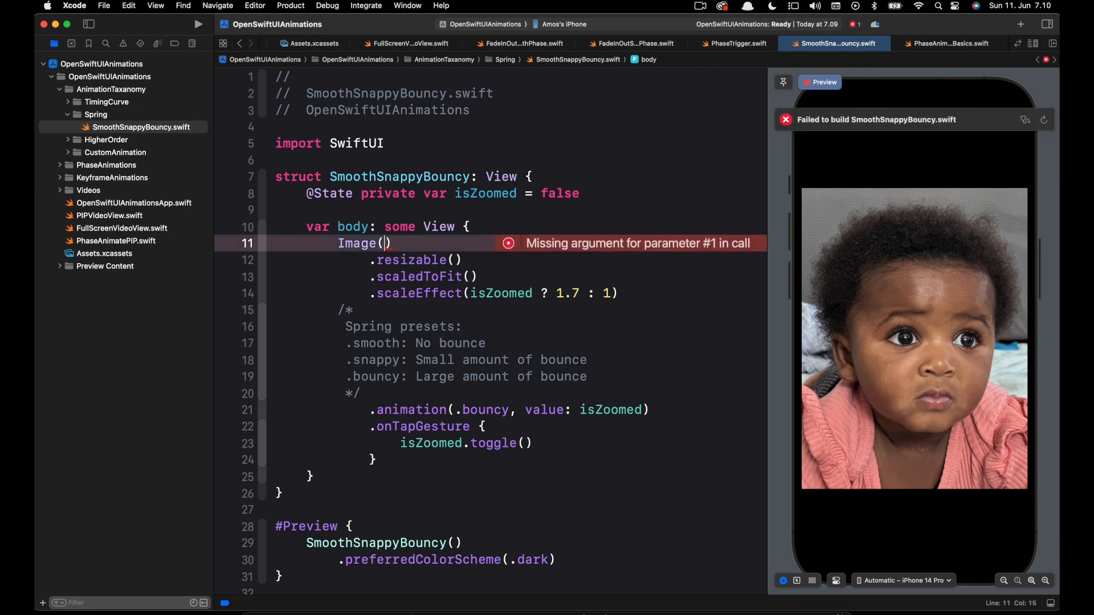
pyautogui.write('.')
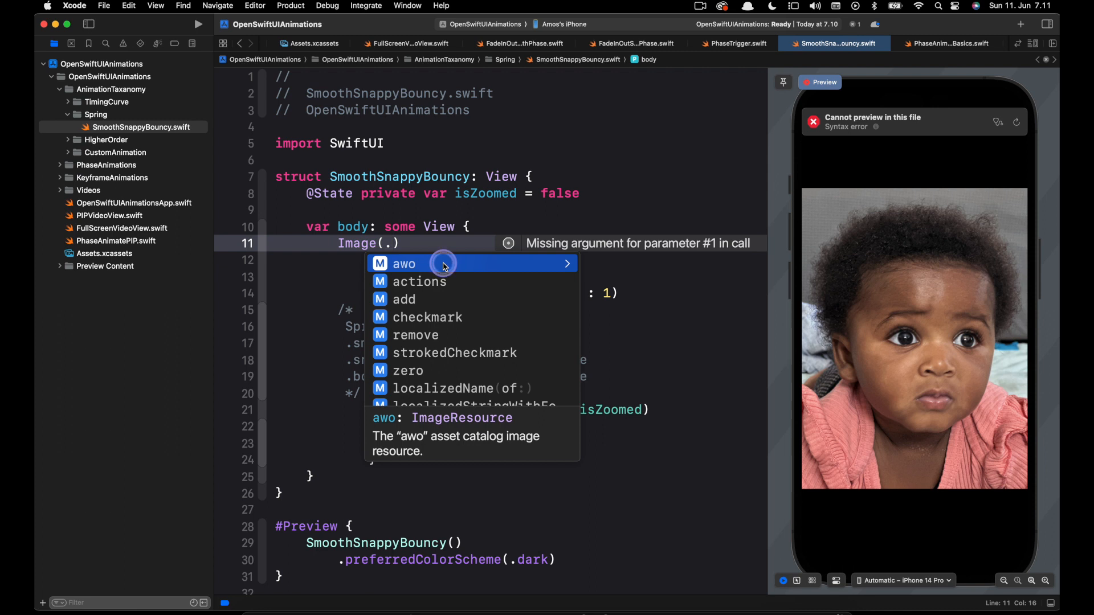
pyautogui.click(404, 264)
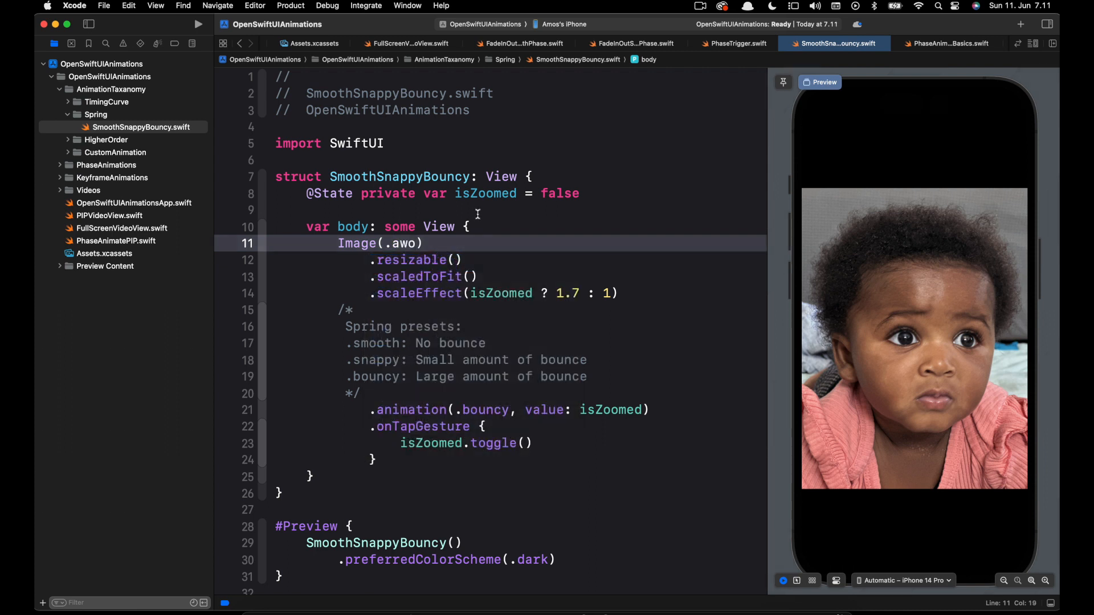